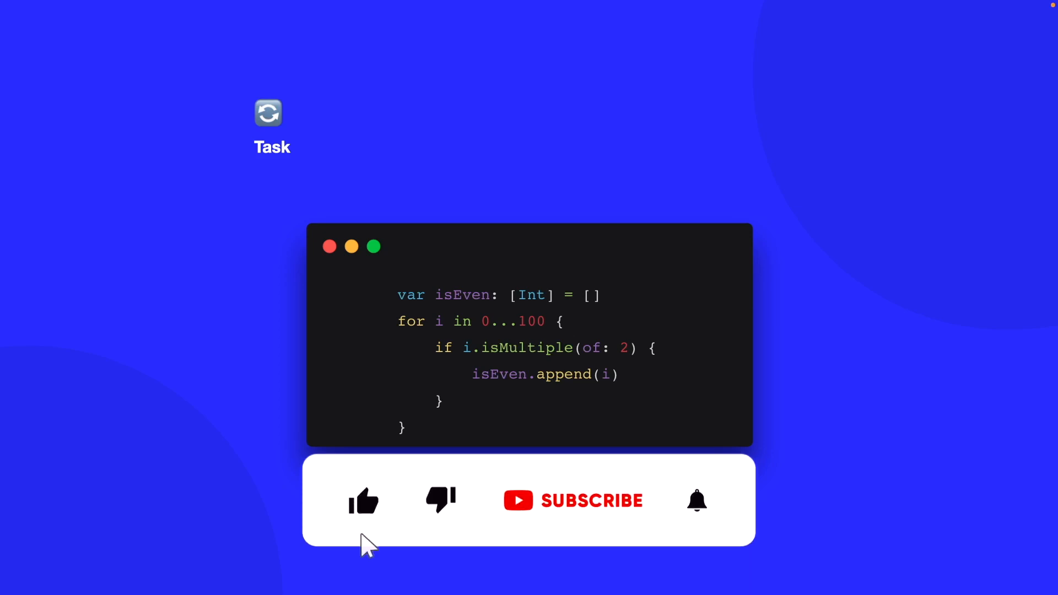
click(590, 500)
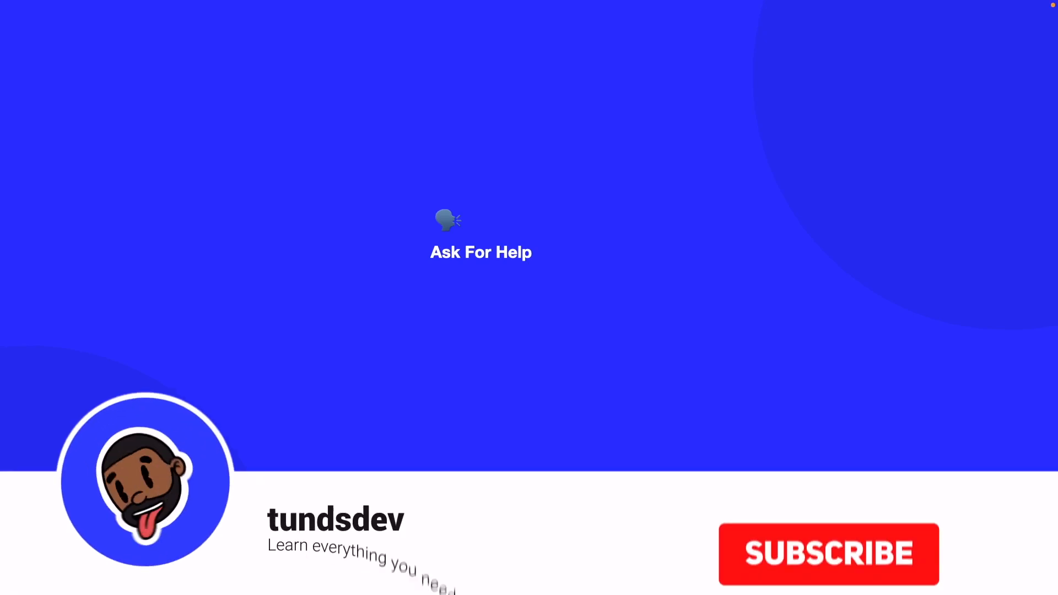
click(829, 553)
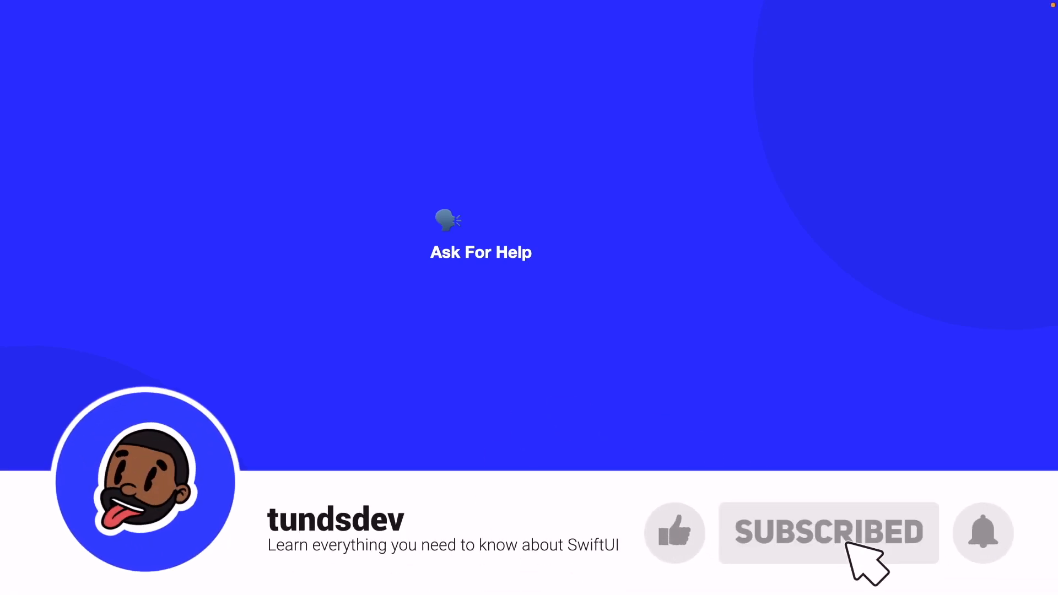
click(674, 532)
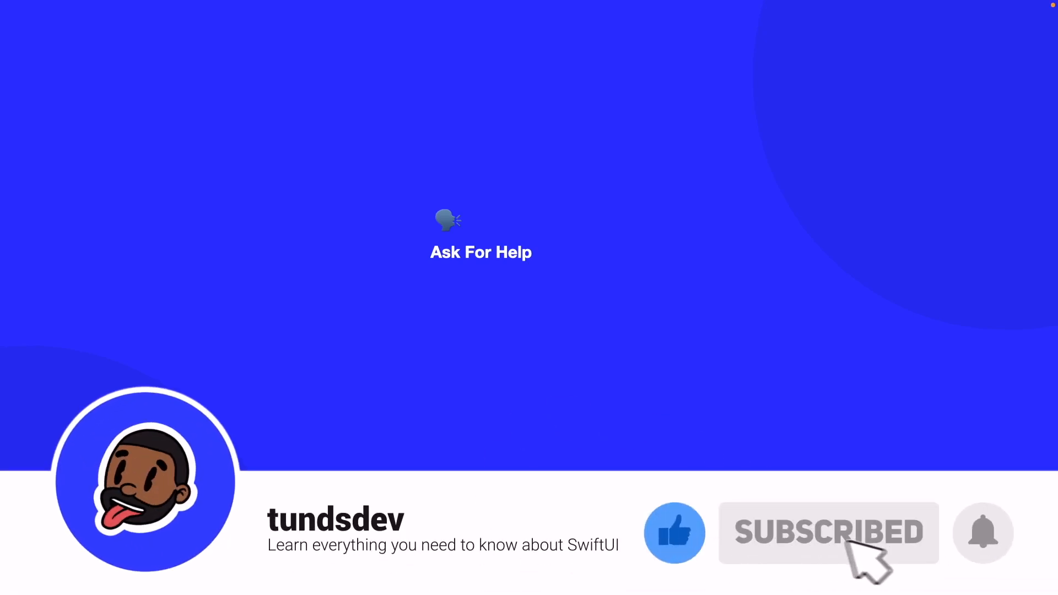